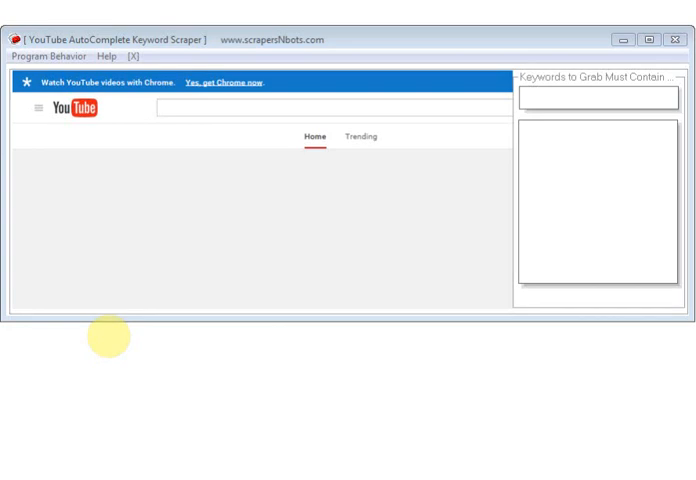
mouse_move(170, 136)
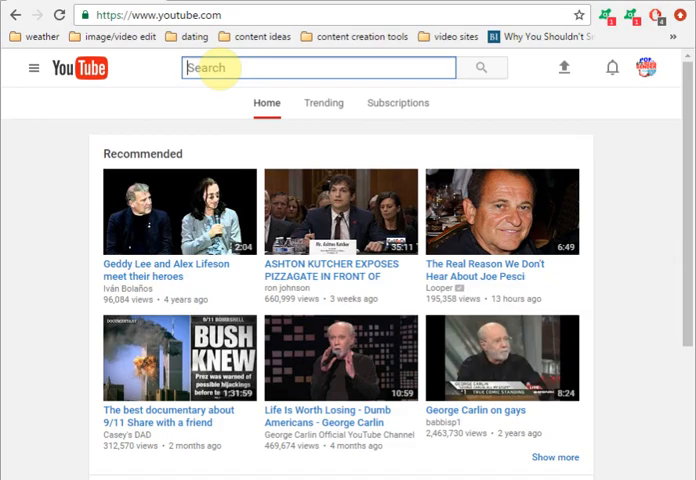
Step: Search YouTube for 'how to' and 'train ge' to preview autocomplete suggestions
text(how to)
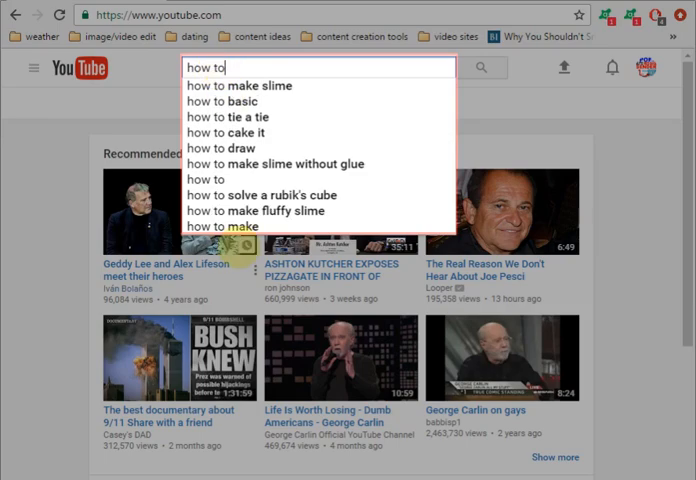
mouse_move(236, 86)
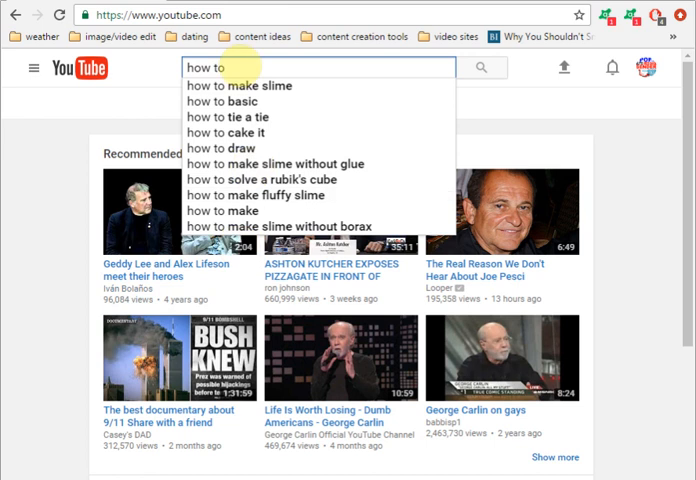
text(train ge)
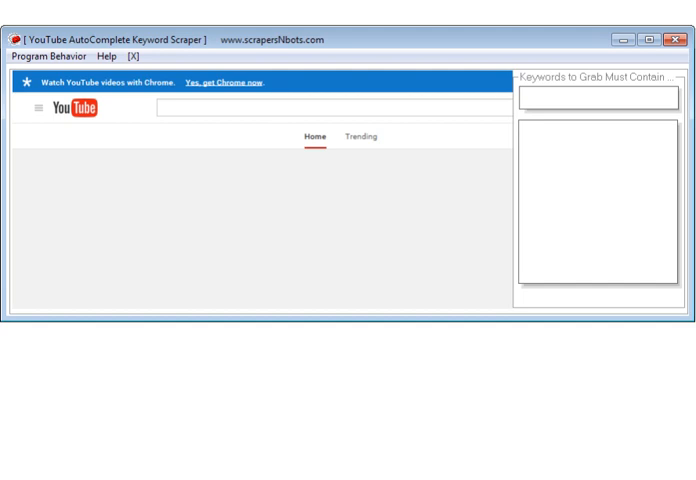
click(340, 108)
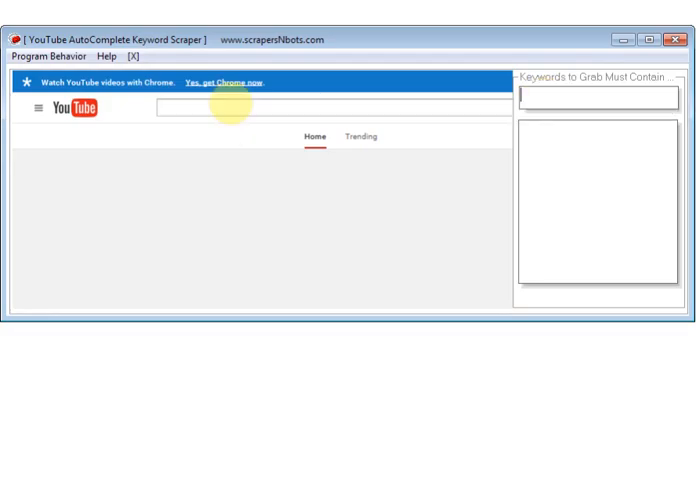
mouse_move(570, 96)
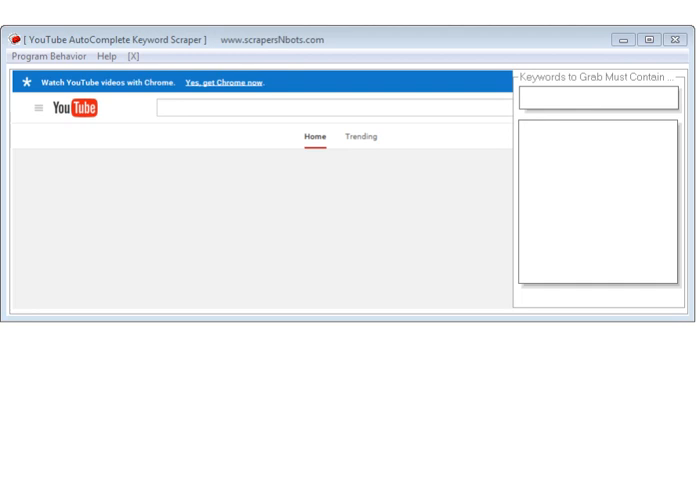
Step: Search 'dog training' in the embedded YouTube bar so the scraper grabs 60 suggestions
text(dog training)
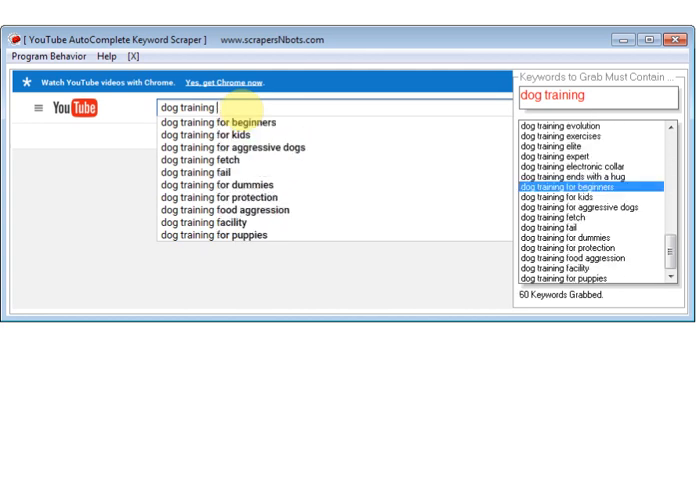
Step: Append 'i' and 'p' to 'dog training' to grab 239 keywords, then show the Save Keywords menu
text(i)
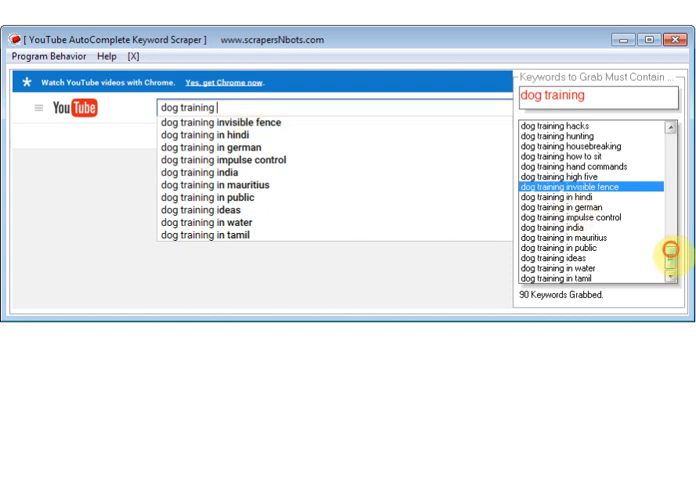
scroll(down, 3)
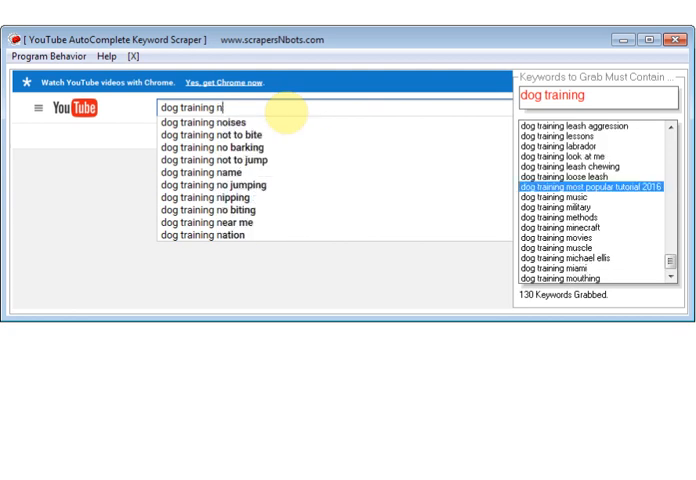
text(p)
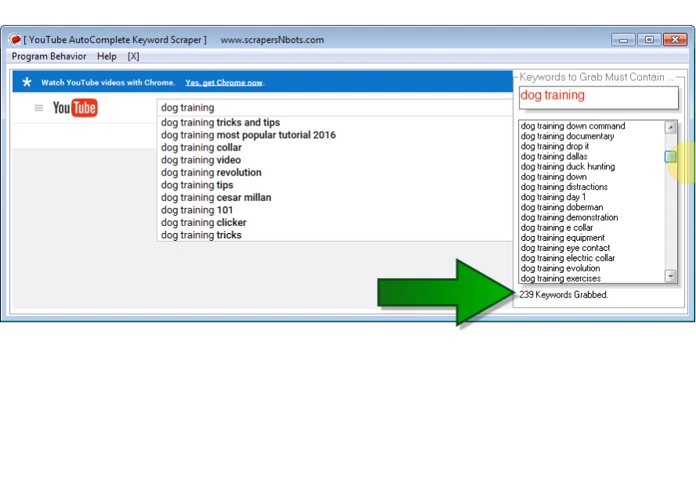
scroll(down, 3)
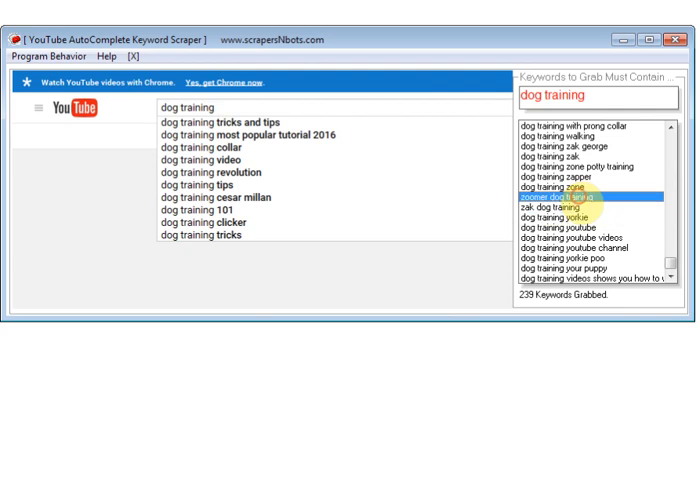
right_click(570, 204)
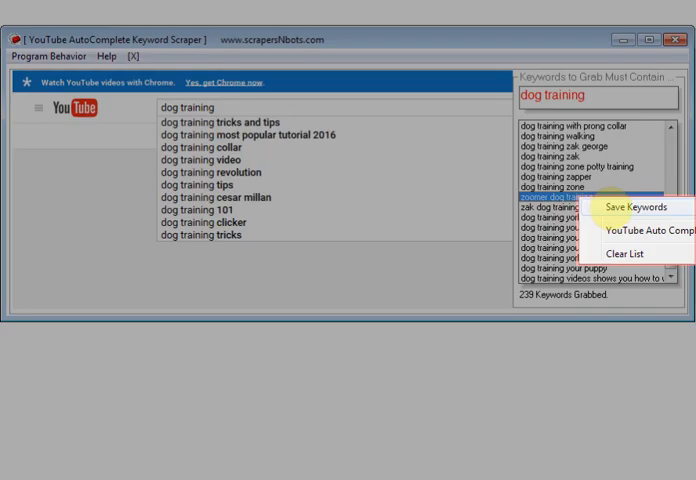